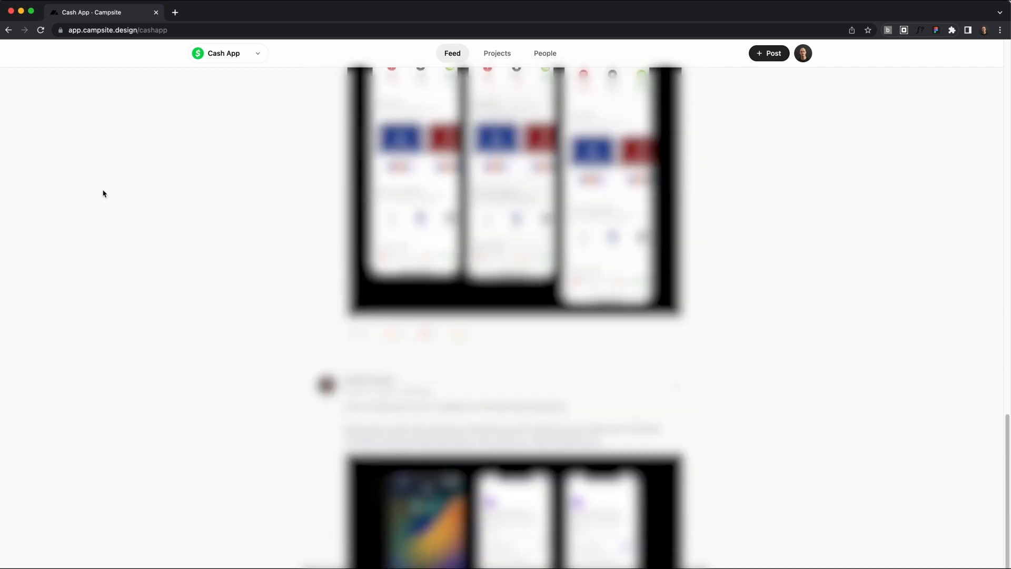
Check the campsite switcher, then show the Cash App campsite's active projects list
click(228, 52)
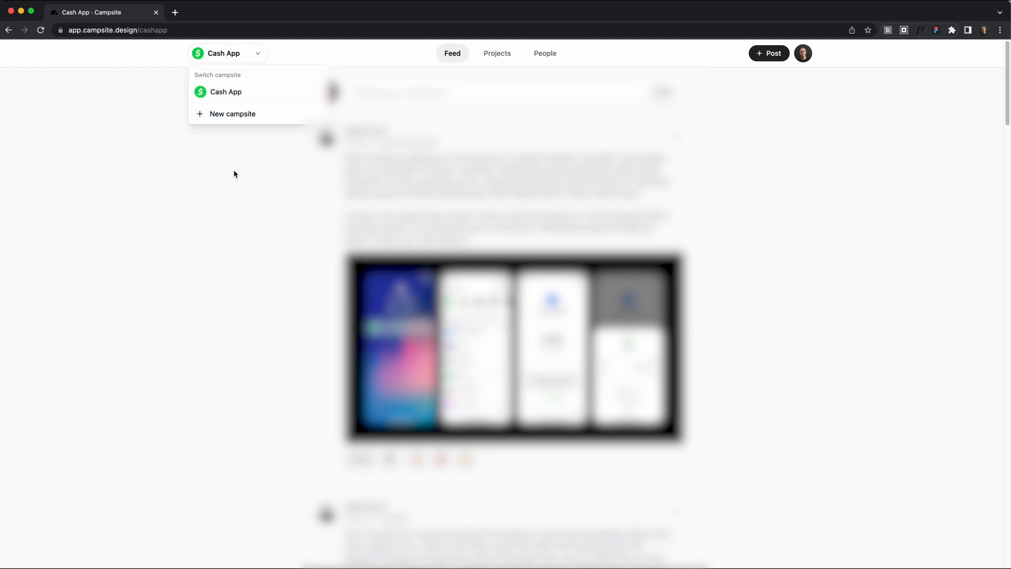
click(497, 53)
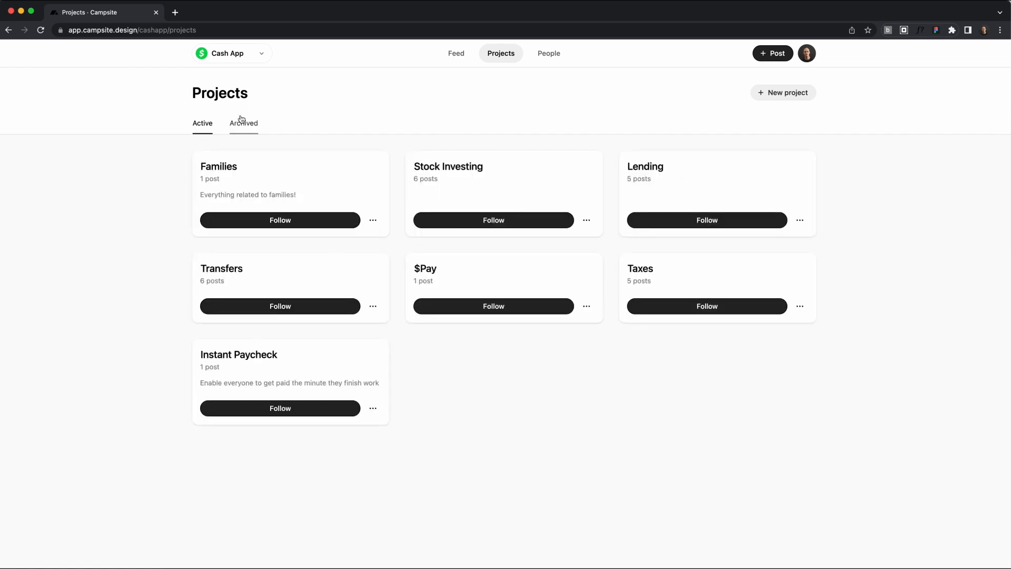
Confirm the Archived projects list is empty, return to Active, and show the People directory
click(243, 124)
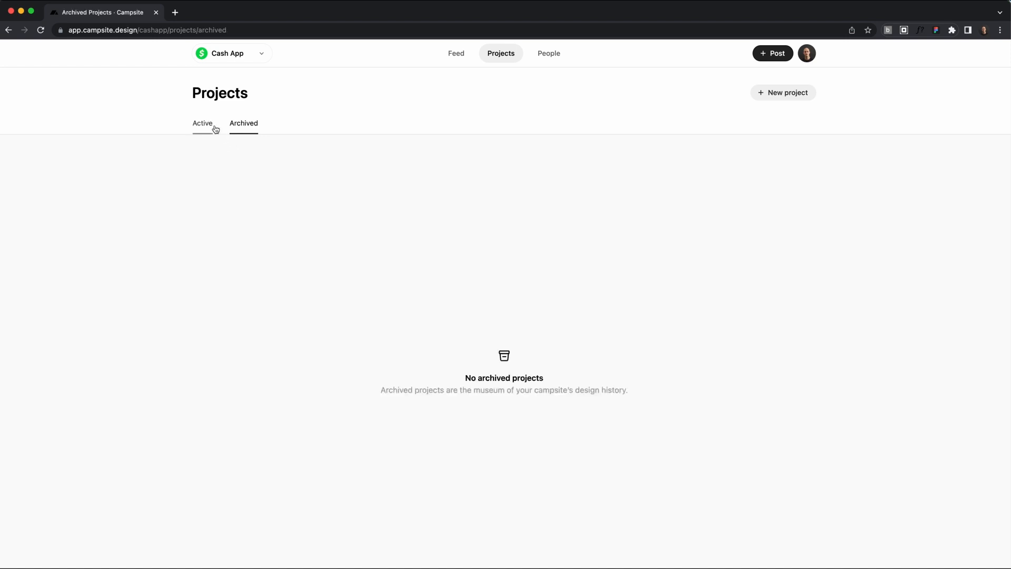
click(202, 123)
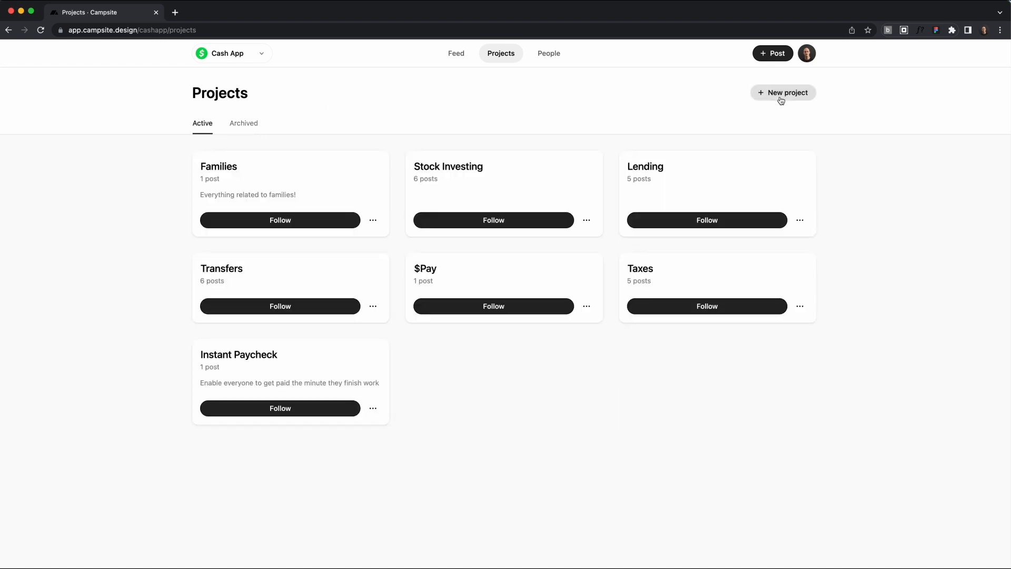
click(549, 53)
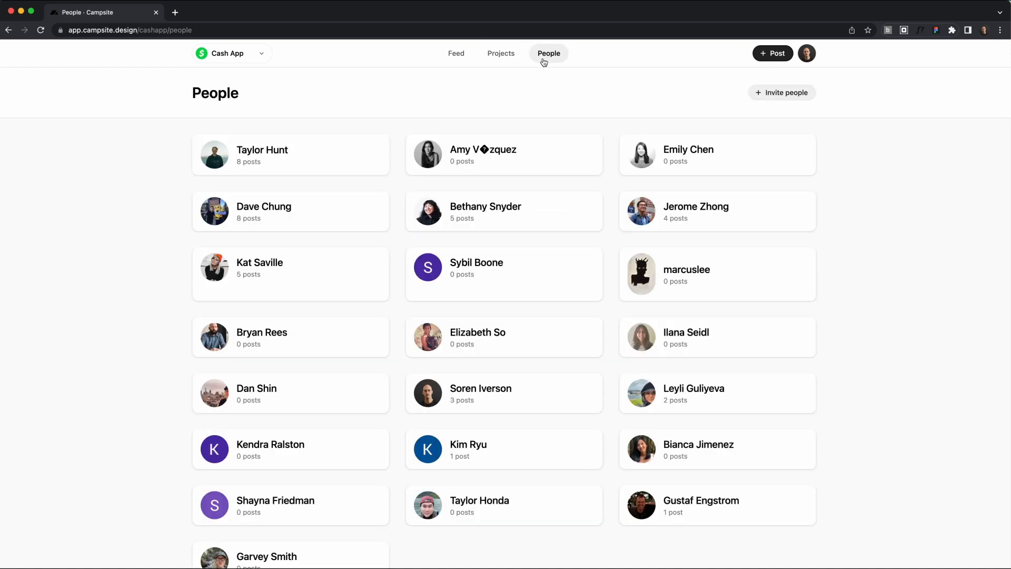
mouse_move(656, 197)
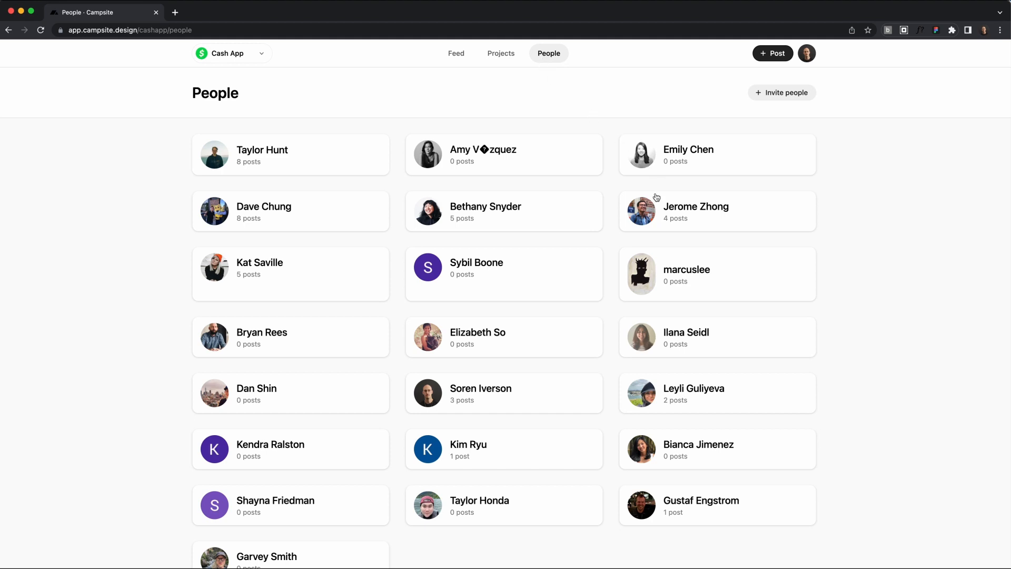
mouse_move(391, 83)
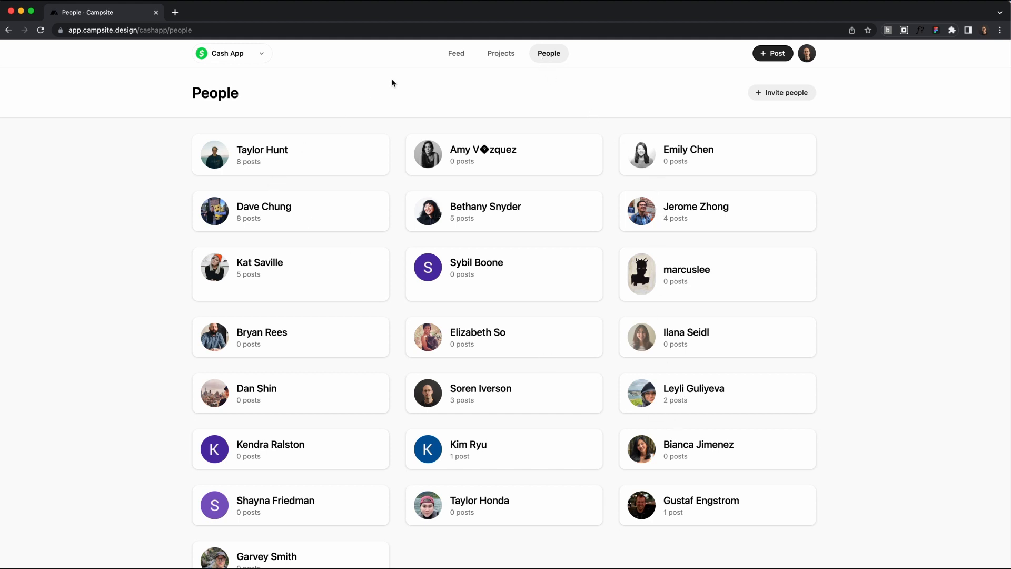
mouse_move(783, 76)
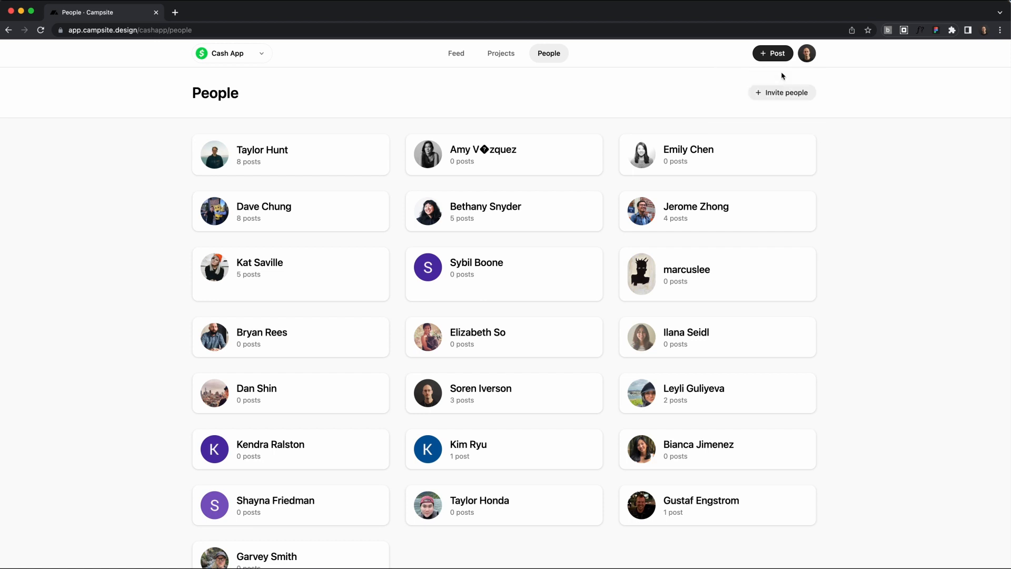
Review account settings down to notifications and request a Figma plugin sign-in token
click(805, 53)
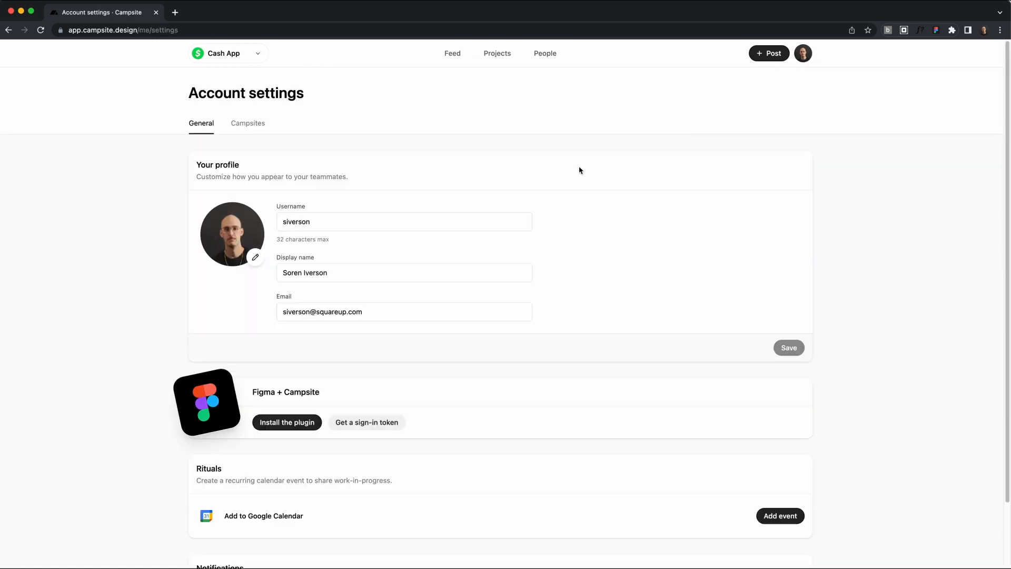
scroll(down, 3)
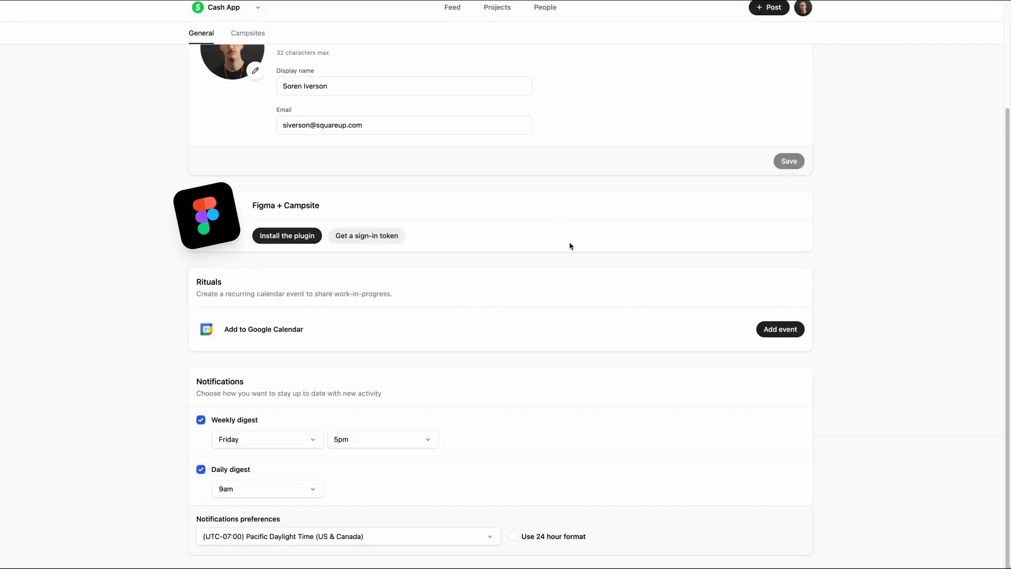
mouse_move(237, 420)
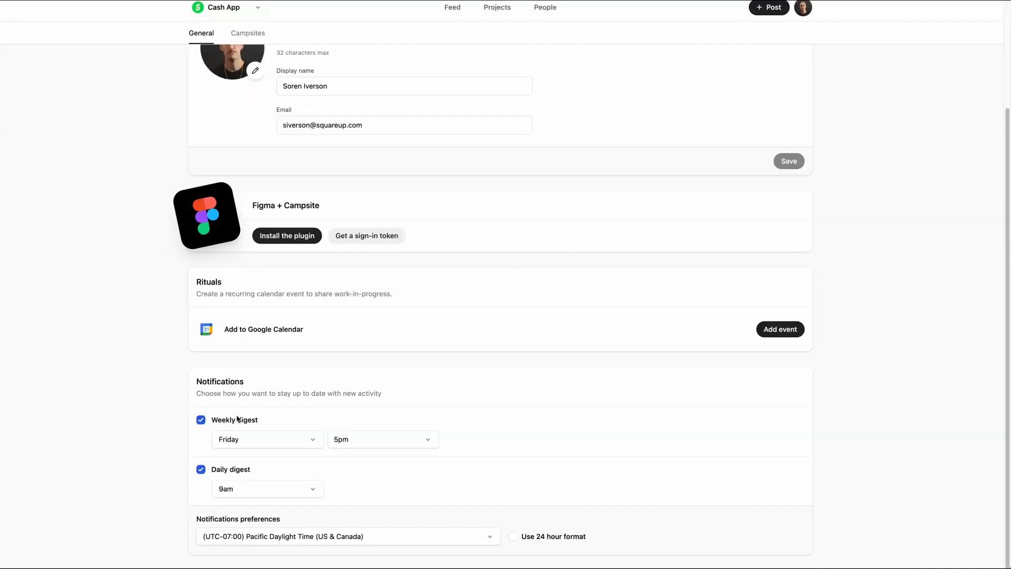
click(266, 440)
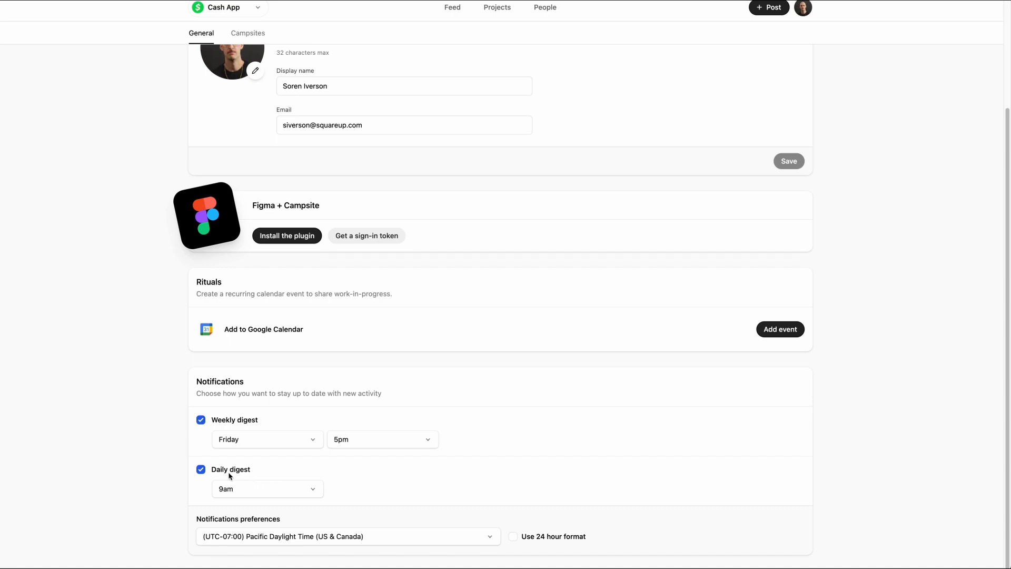
click(201, 469)
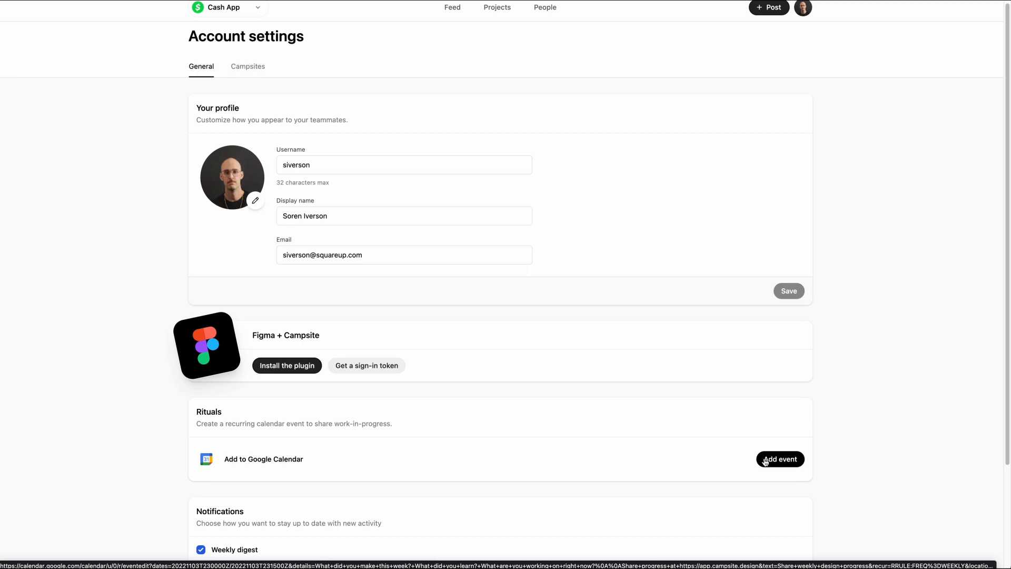
mouse_move(312, 322)
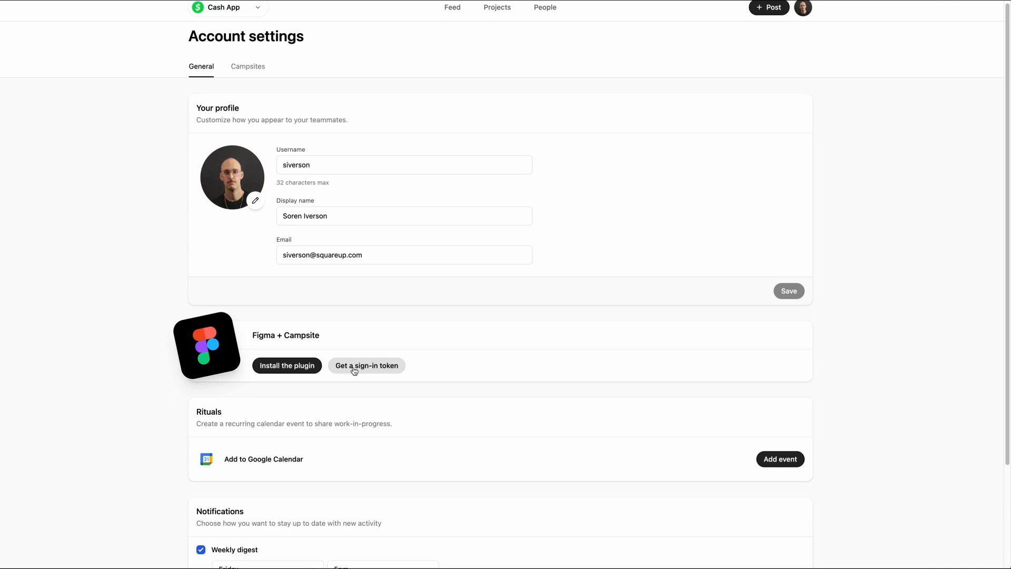
click(247, 66)
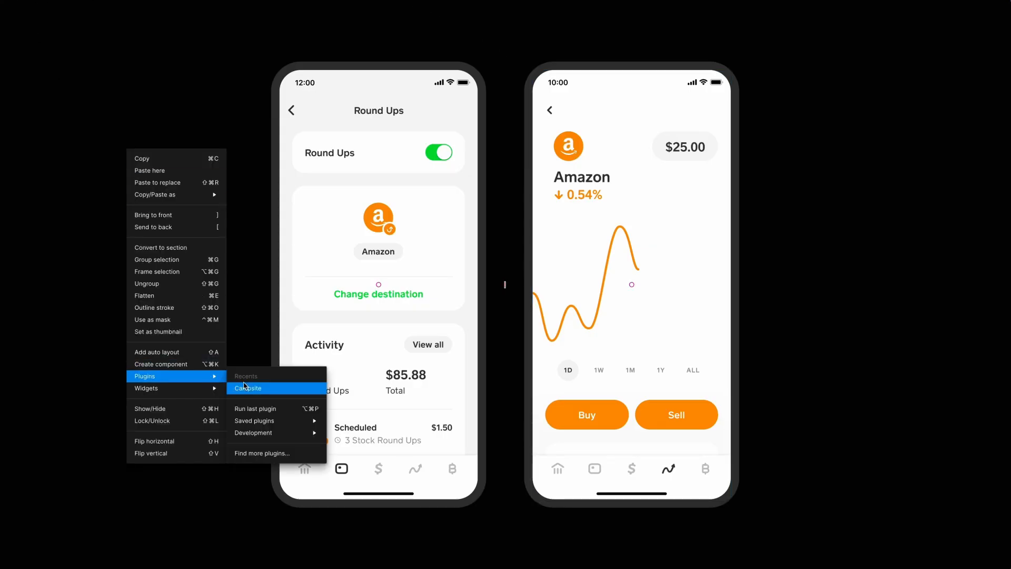
Post the two-phone frame via the Campsite plugin with description "This a description"
click(248, 388)
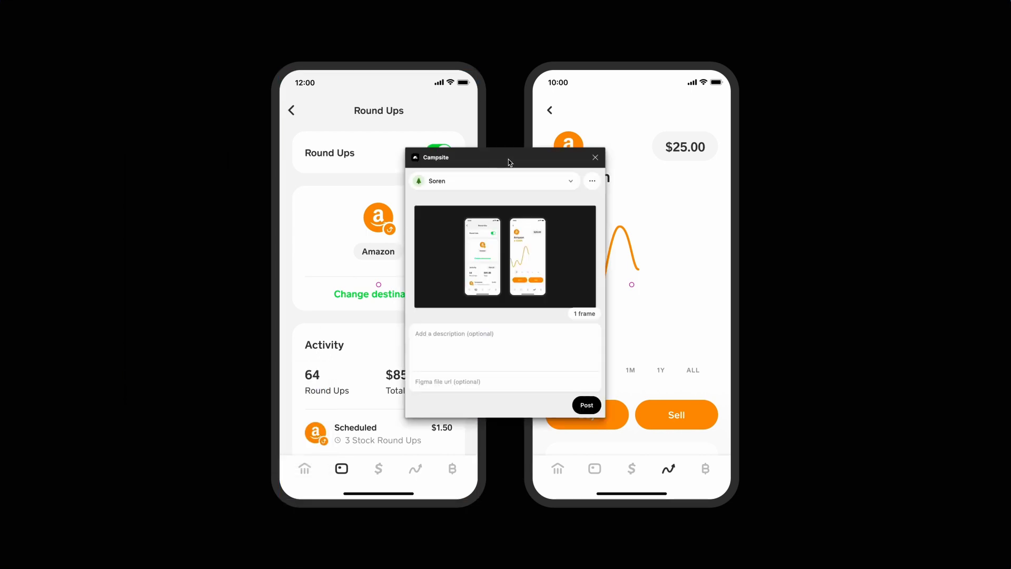
click(495, 180)
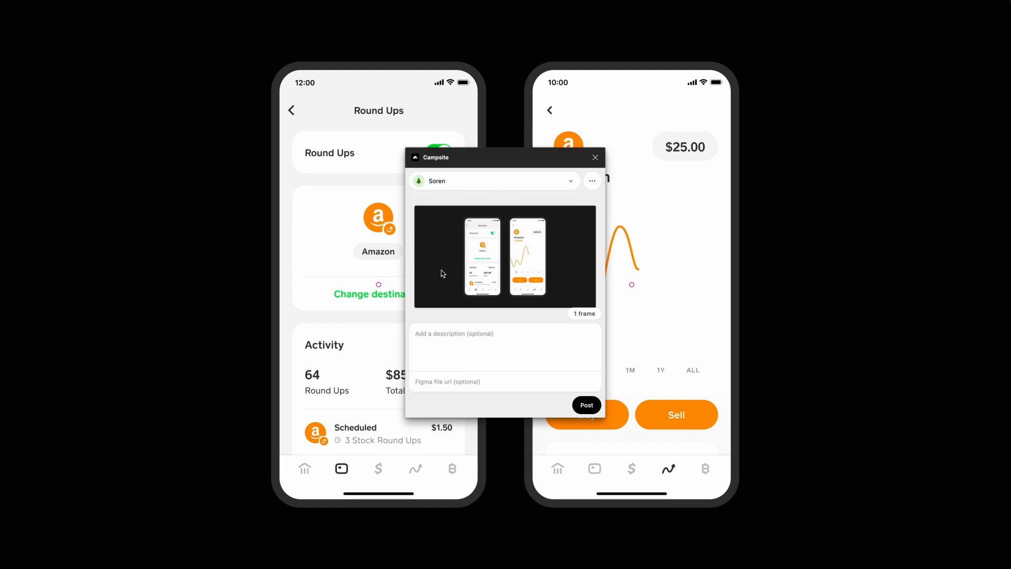
mouse_move(569, 220)
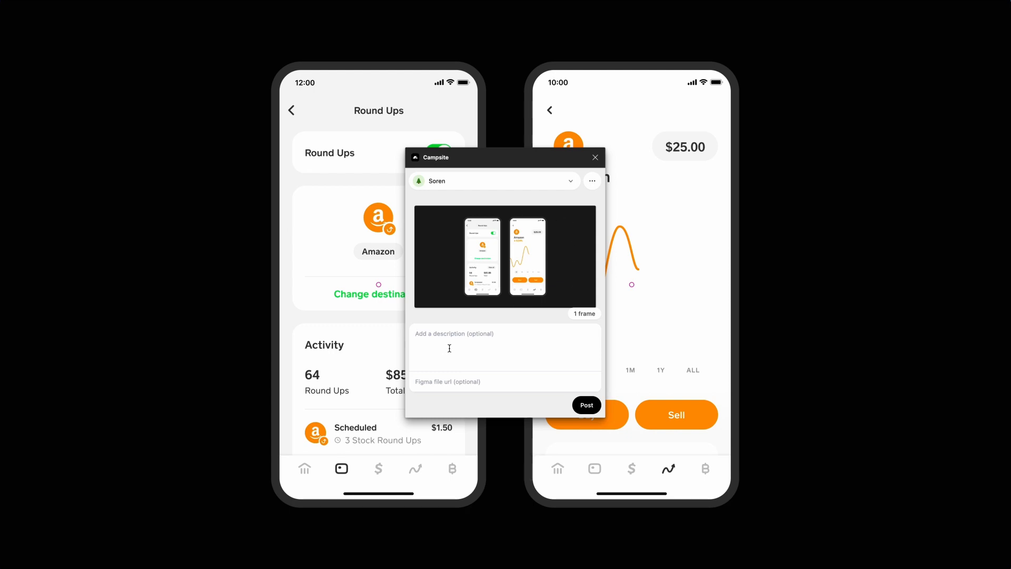
text(This a description)
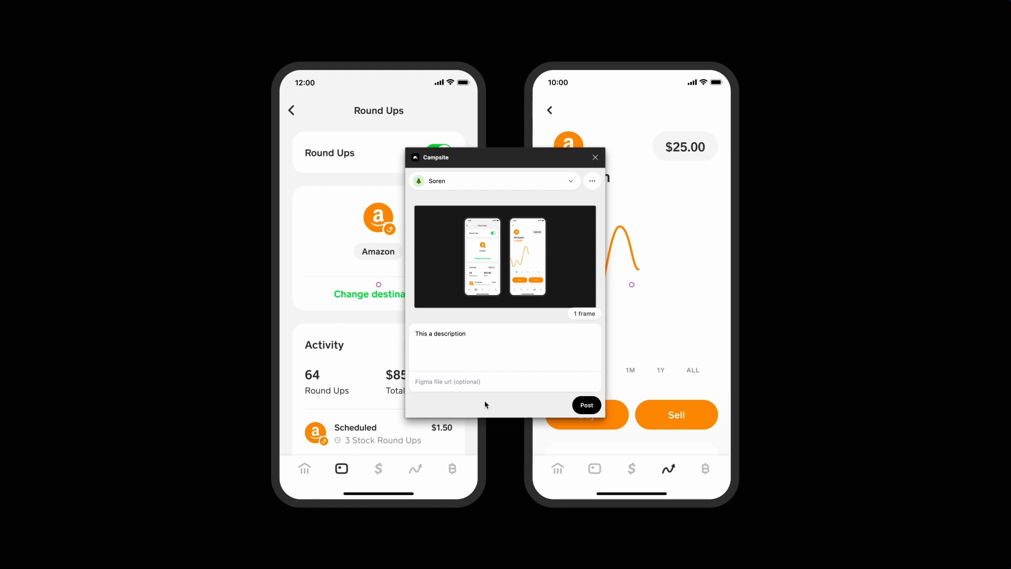
mouse_move(437, 406)
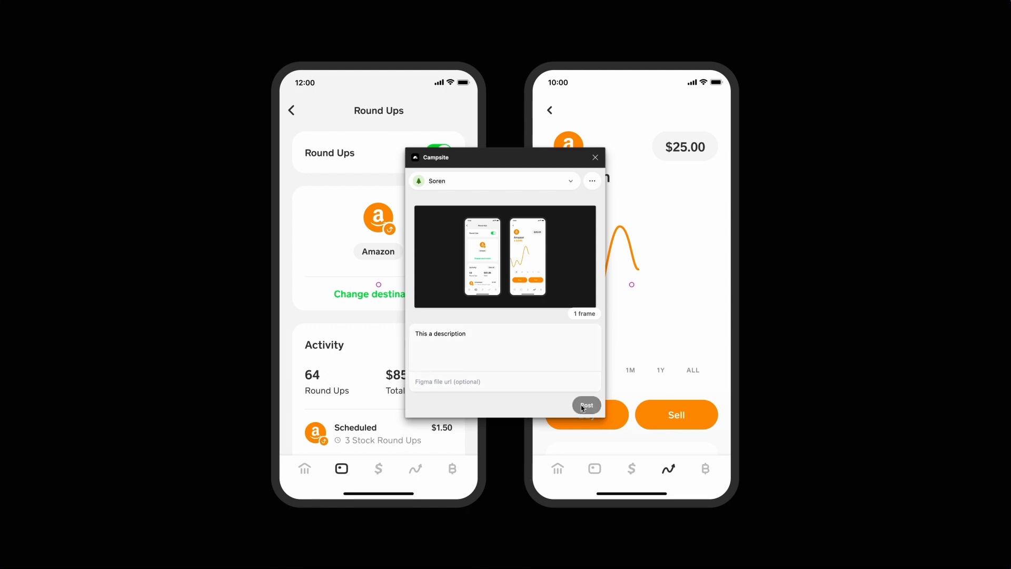
mouse_move(476, 327)
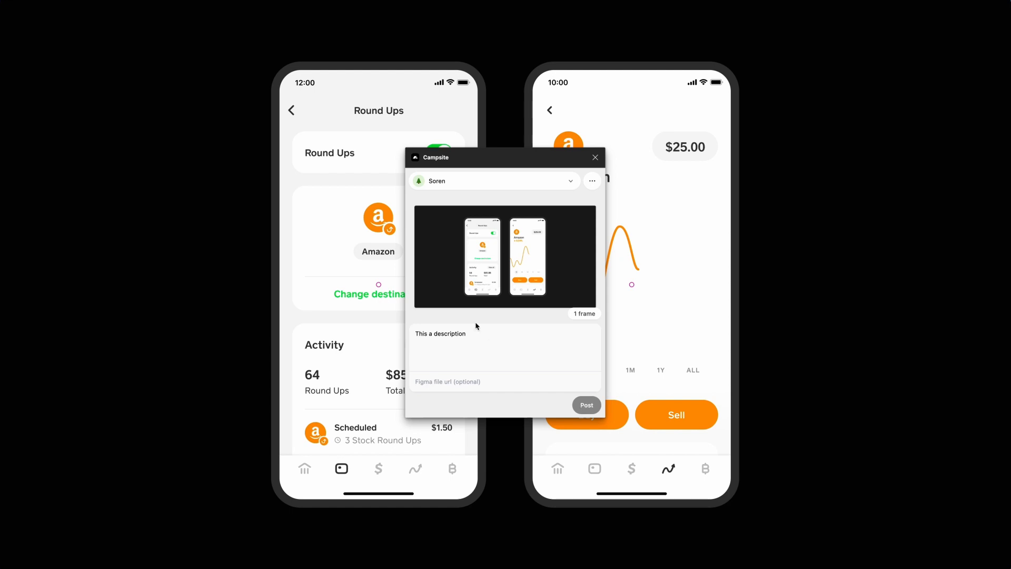
click(584, 405)
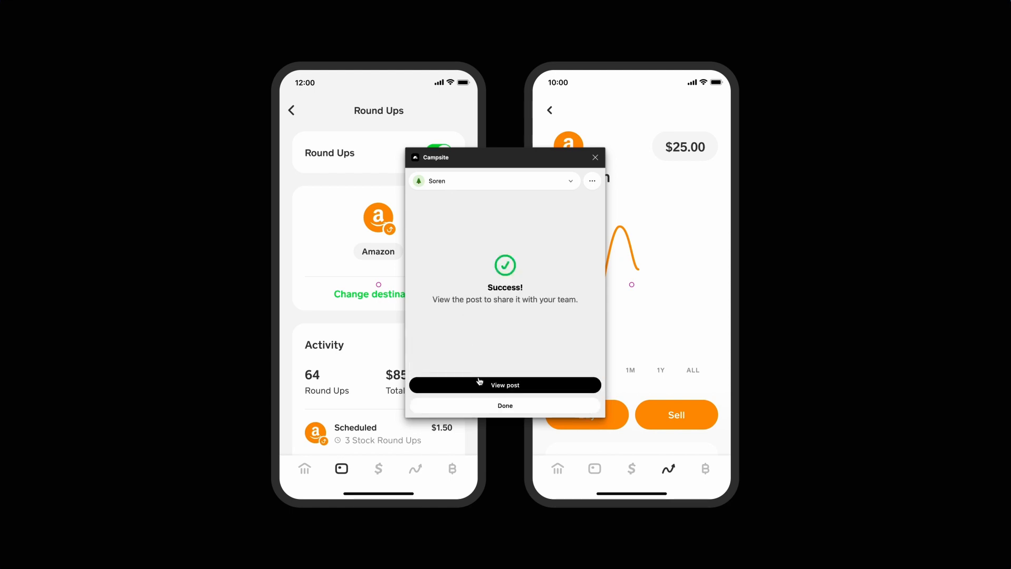
View the newly published post with its description and two-phone image
click(504, 384)
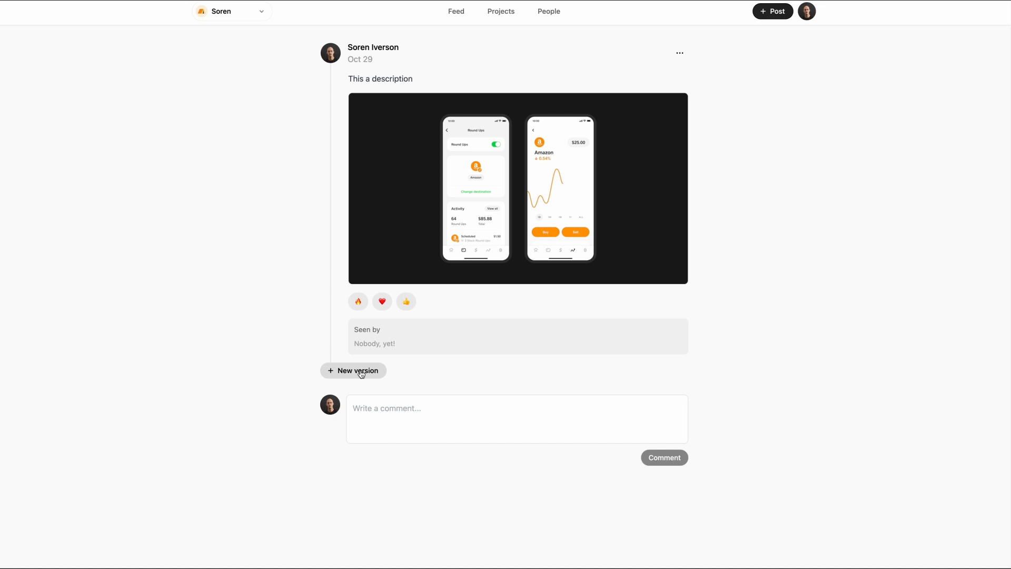
mouse_move(493, 26)
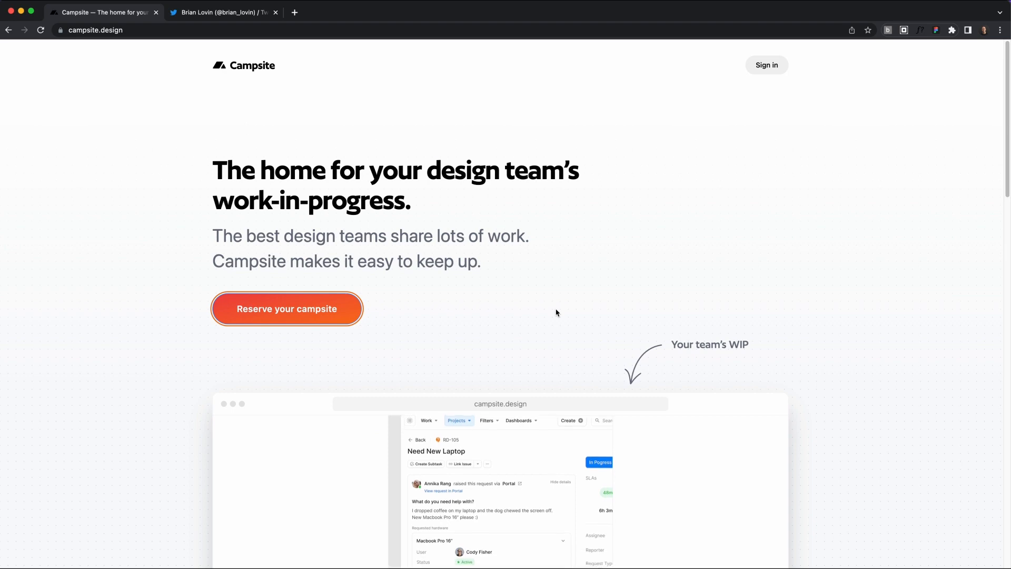
Look at the 'Reserve your campsite' form on the landing page and dismiss it
click(287, 308)
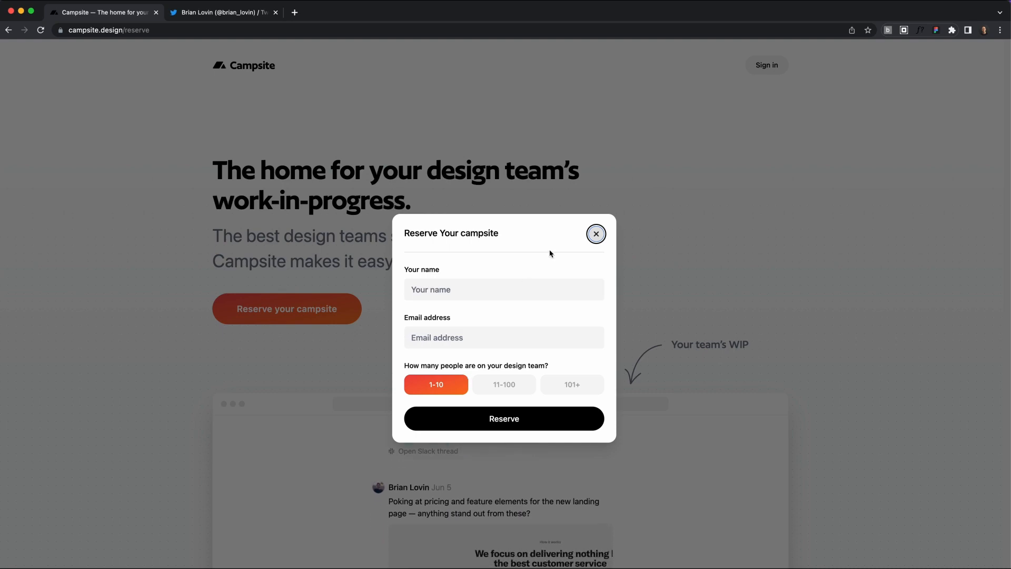
click(222, 12)
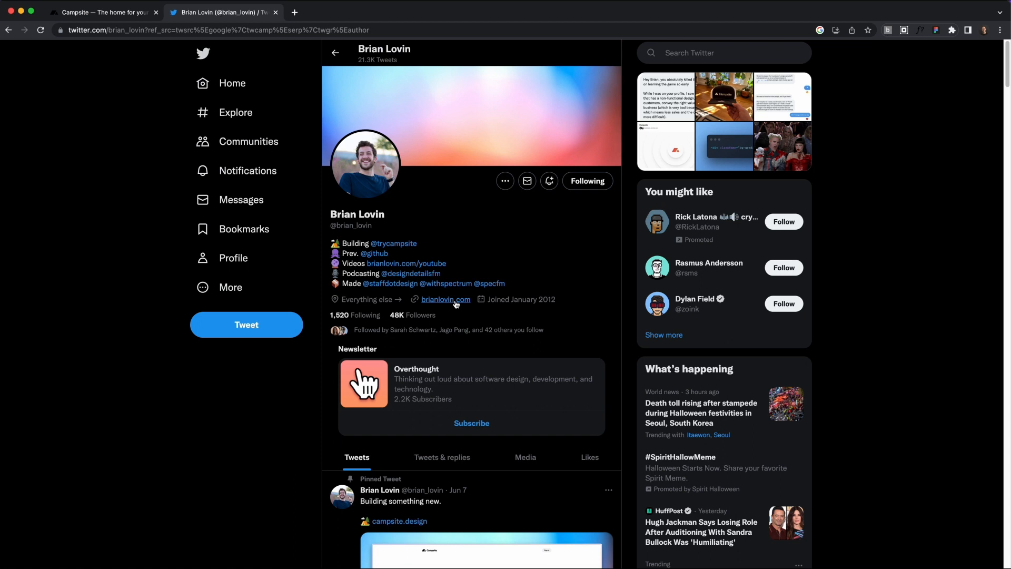
Open the founder's personal website from the Twitter profile bio link
click(444, 299)
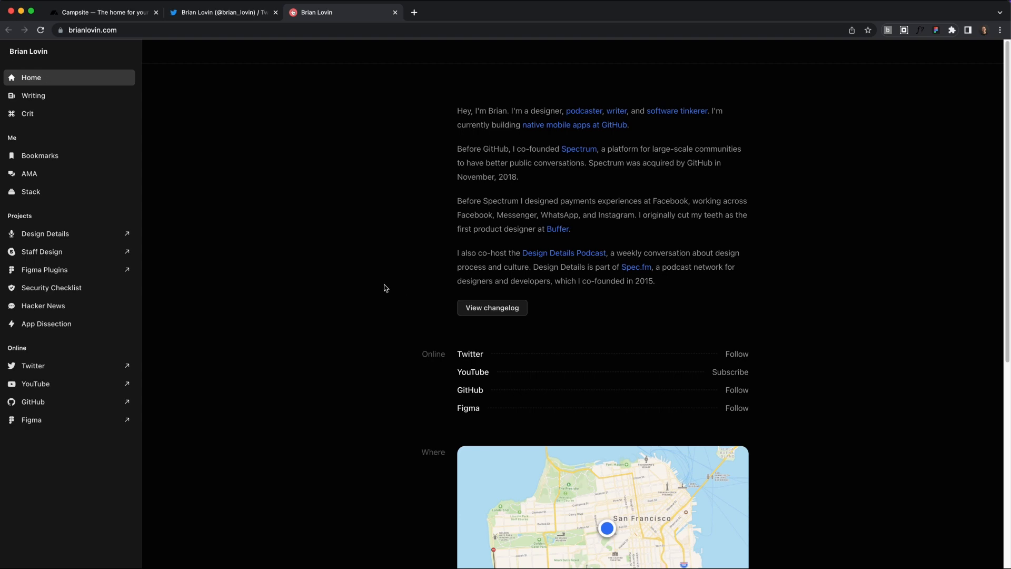